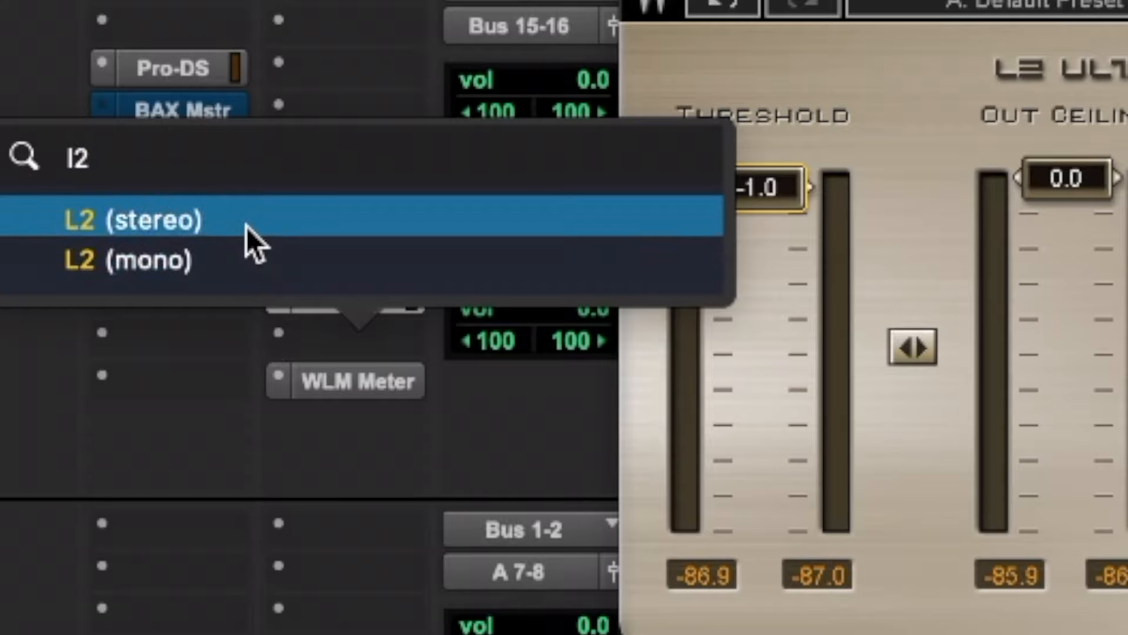
Step: Insert a second stereo L2 on the Master Bus and reset the WLM meter during playback
{"action": "left_click", "coordinate": [133, 220]}
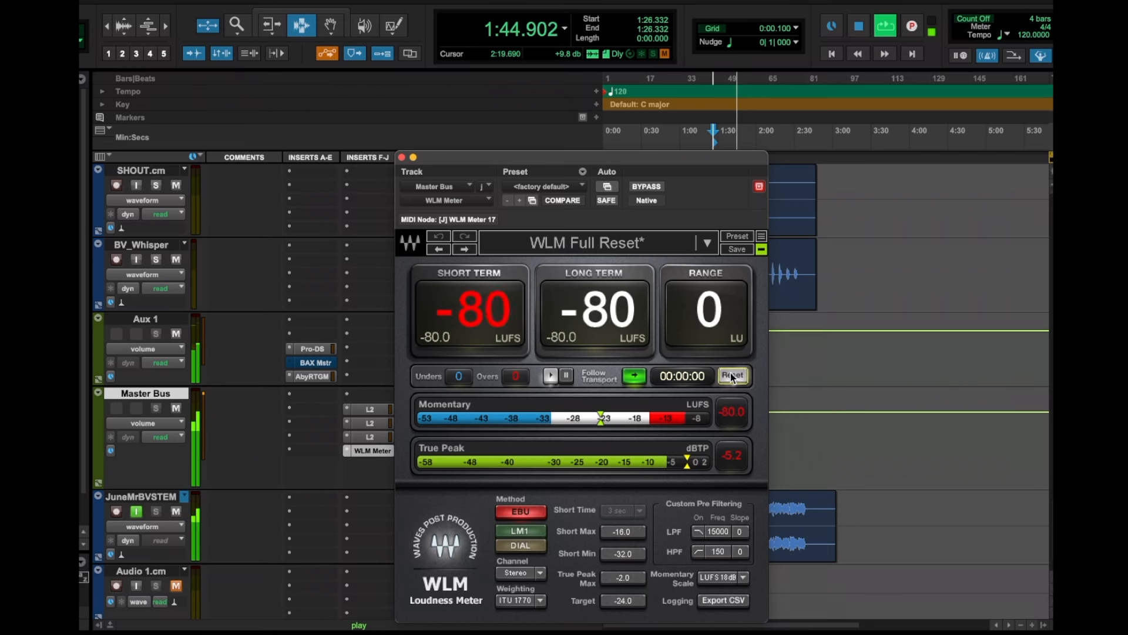
{"action": "left_click", "coordinate": [732, 376]}
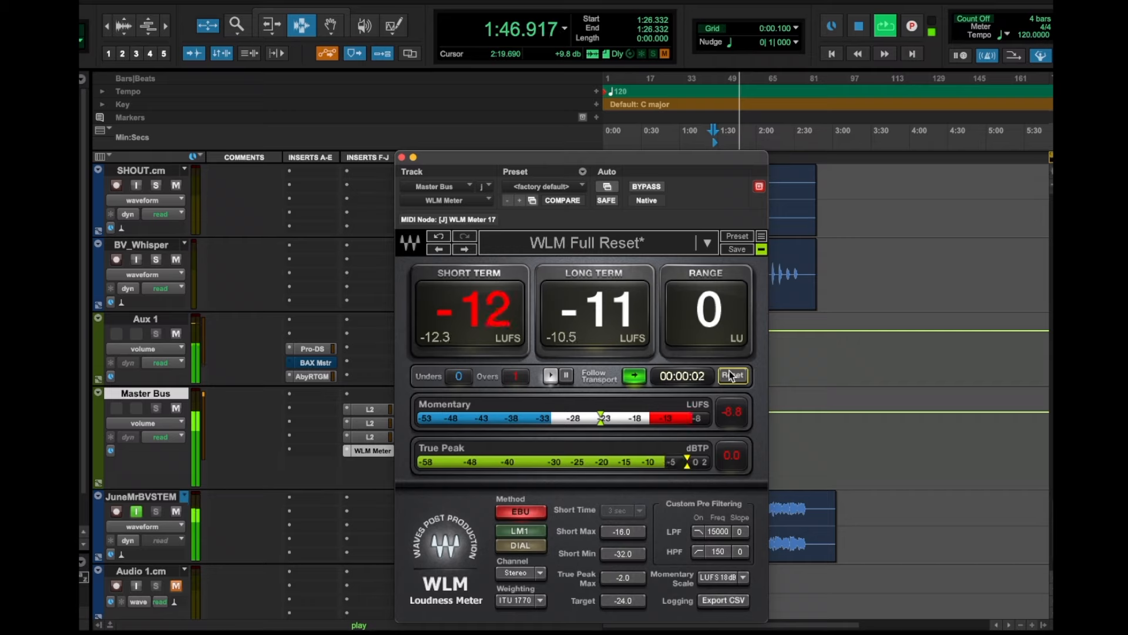